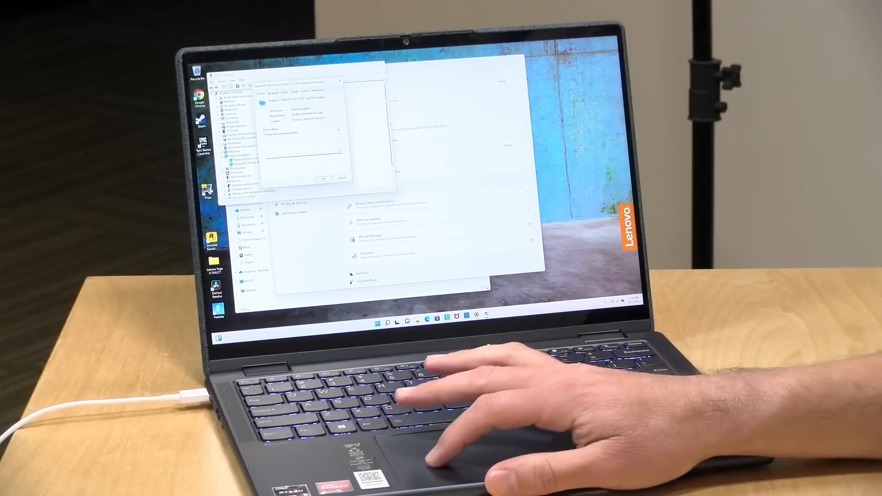
Close the wireless adapter's Properties dialog with OK, returning to the expanded Network adapters list.
click(342, 178)
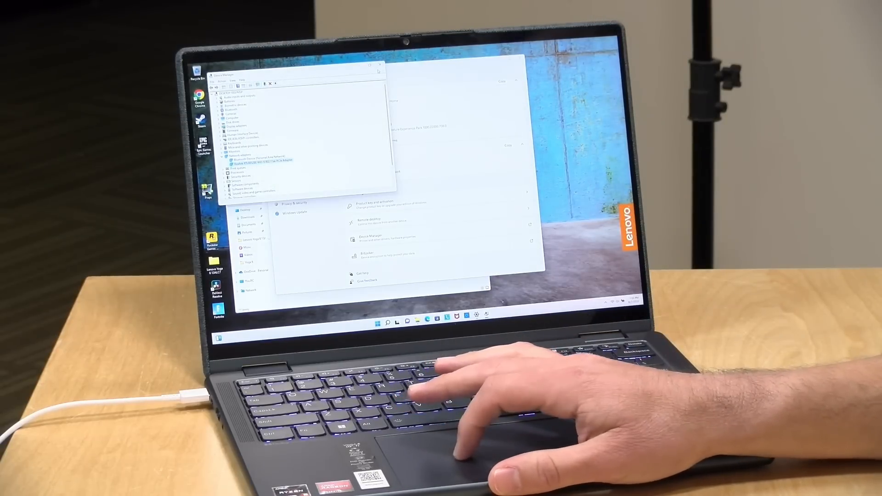